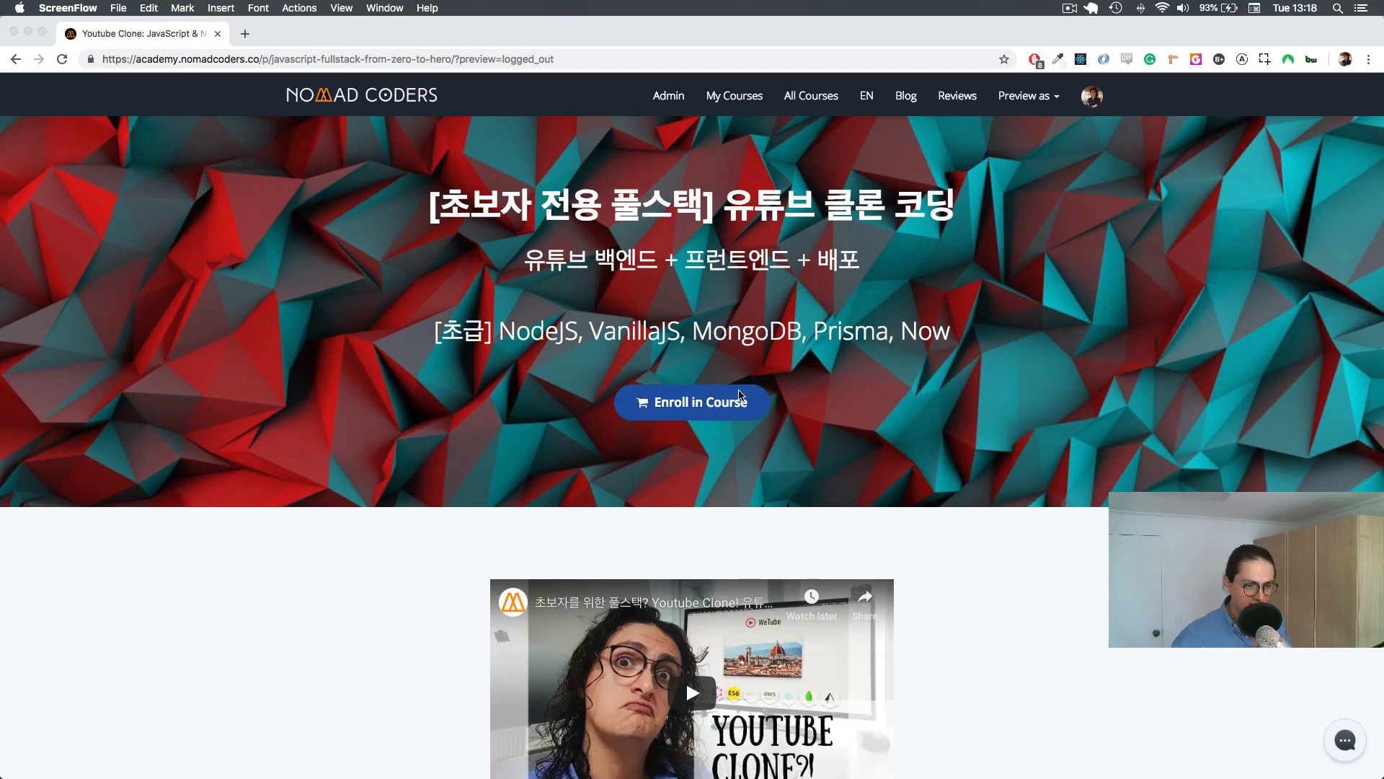
scroll(down, 3)
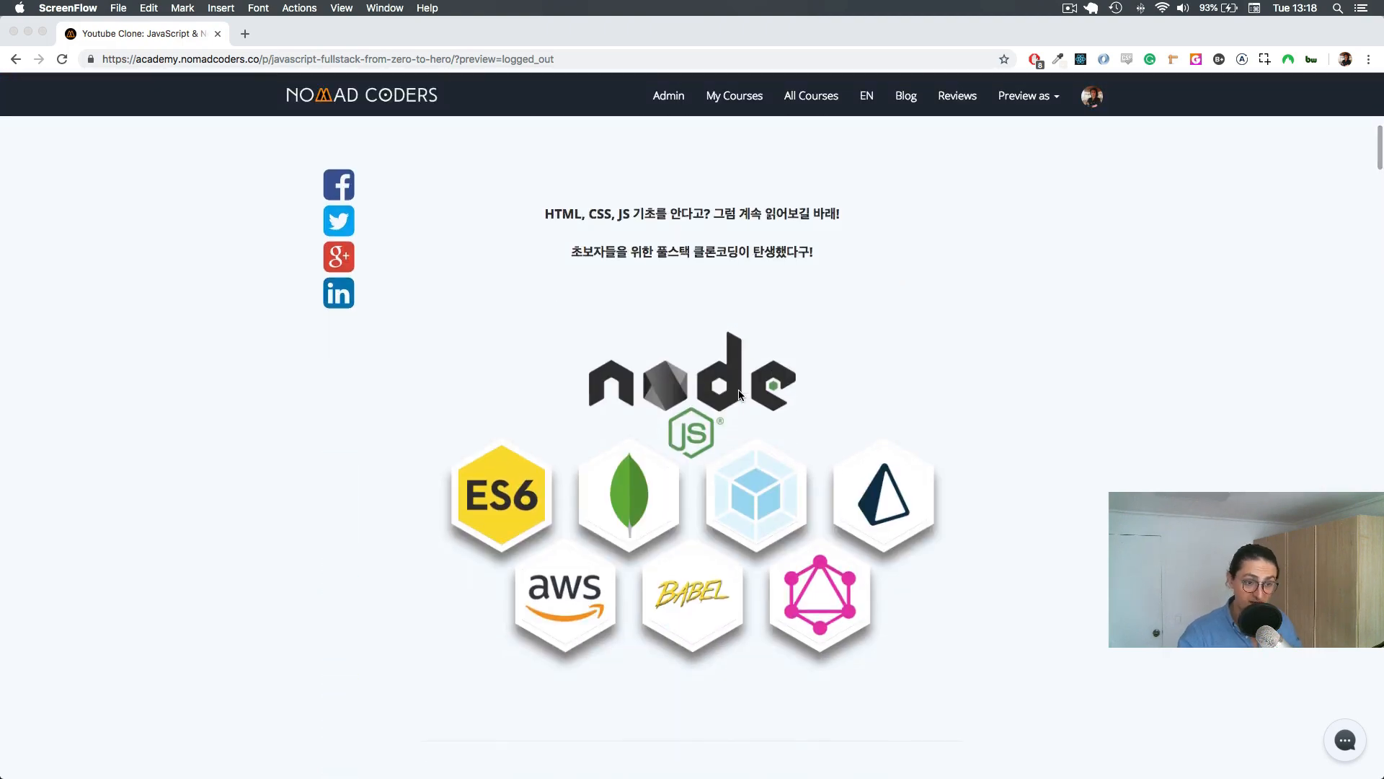
scroll(down, 3)
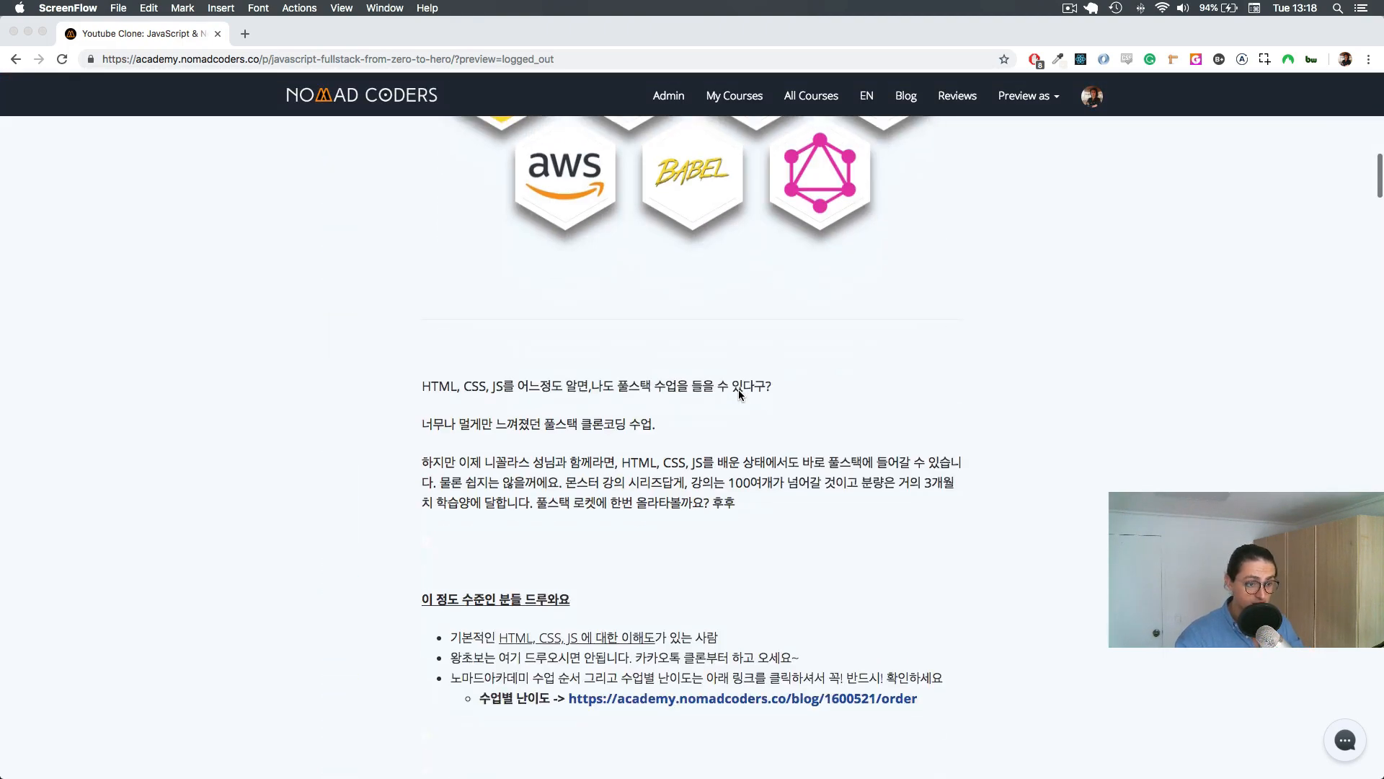
scroll(down, 3)
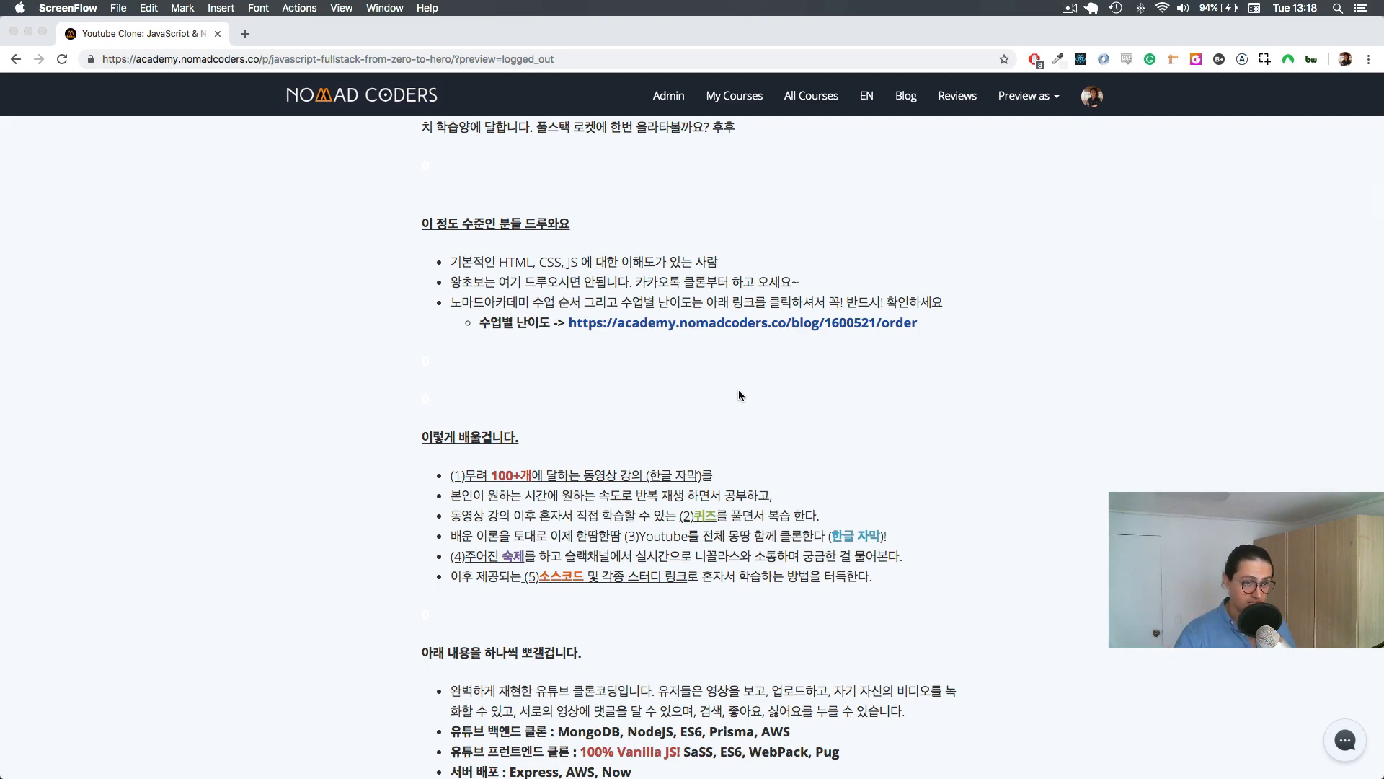
scroll(down, 3)
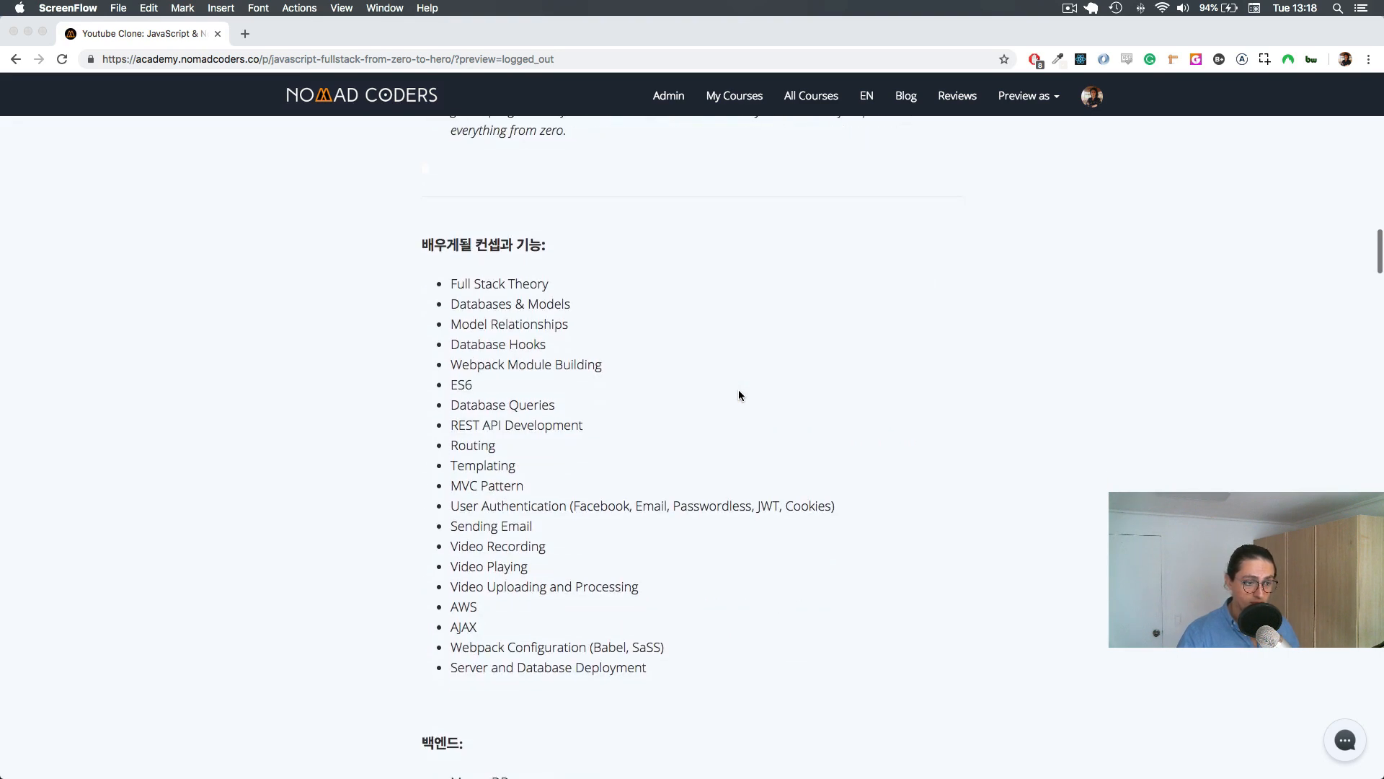
scroll(down, 3)
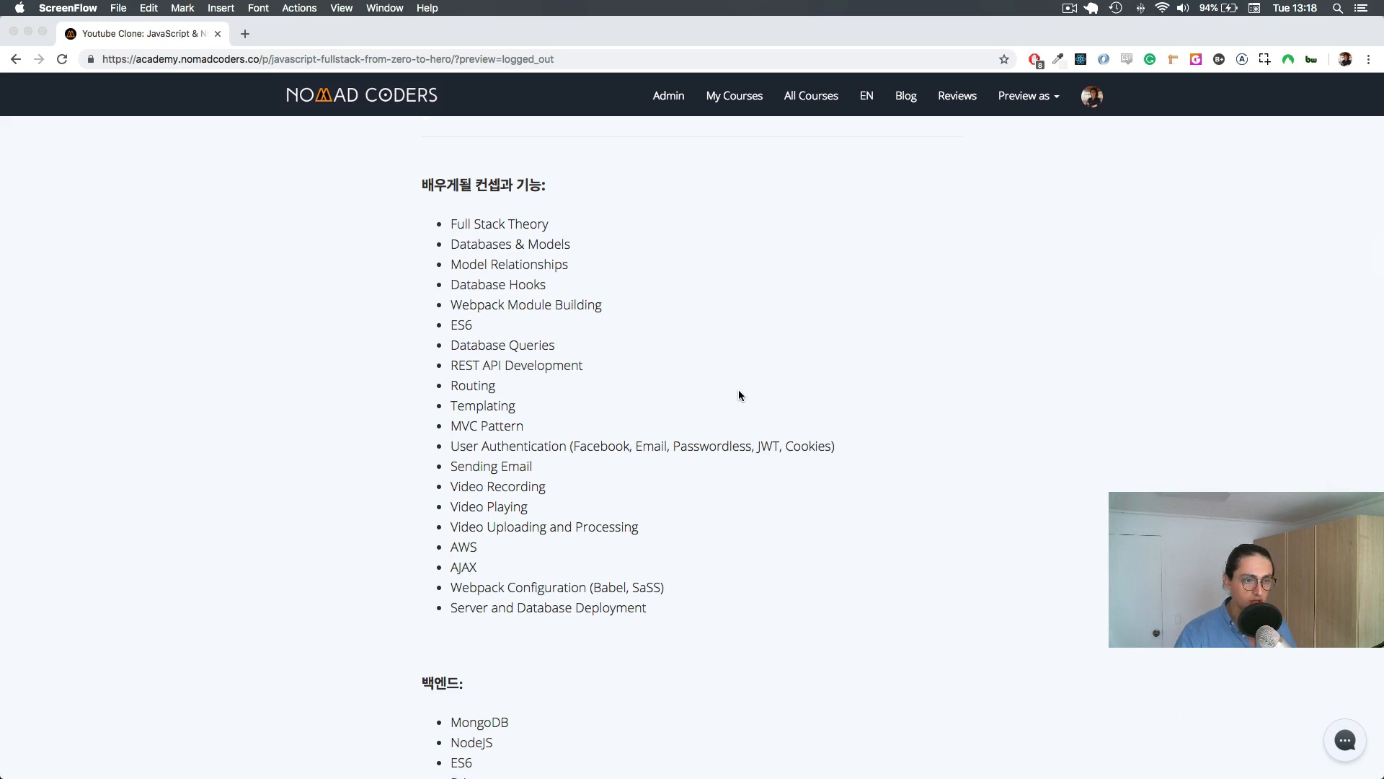
scroll(down, 3)
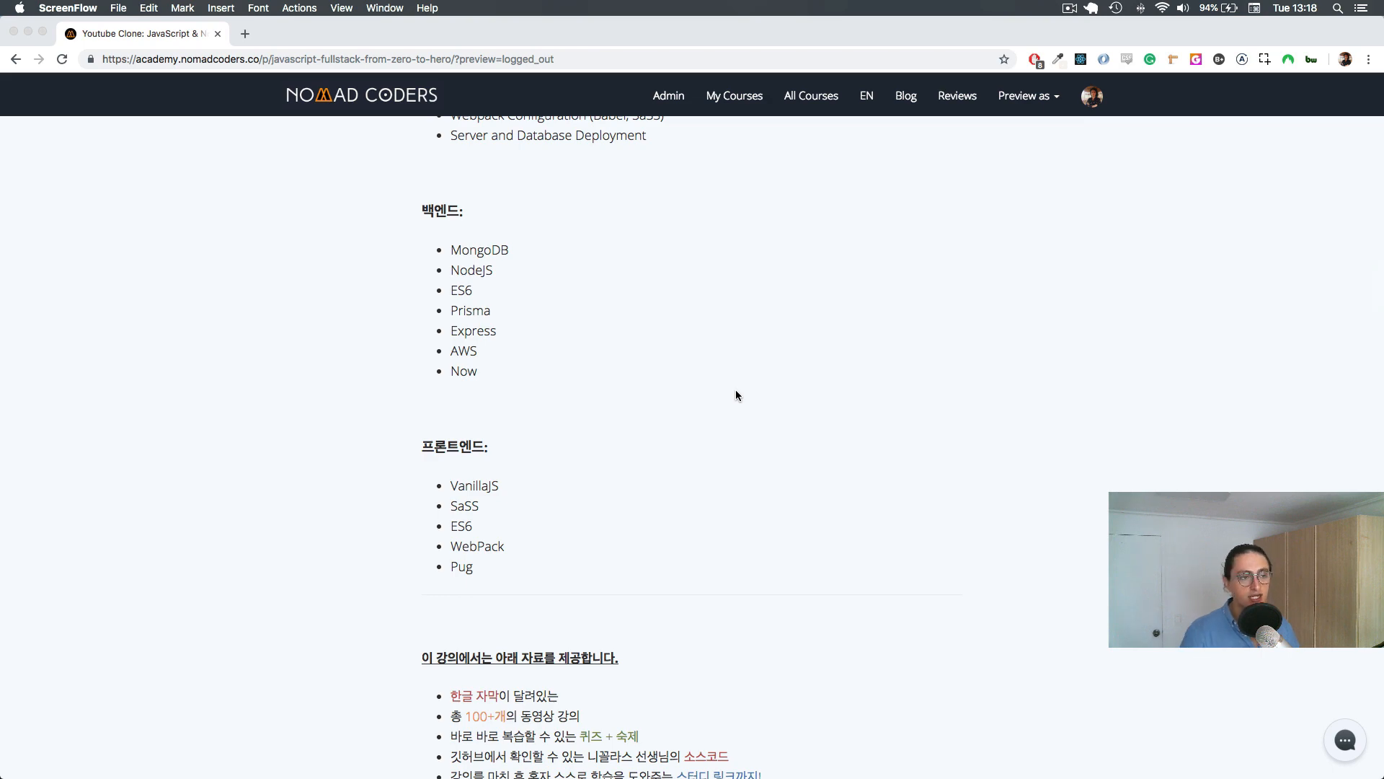
scroll(down, 3)
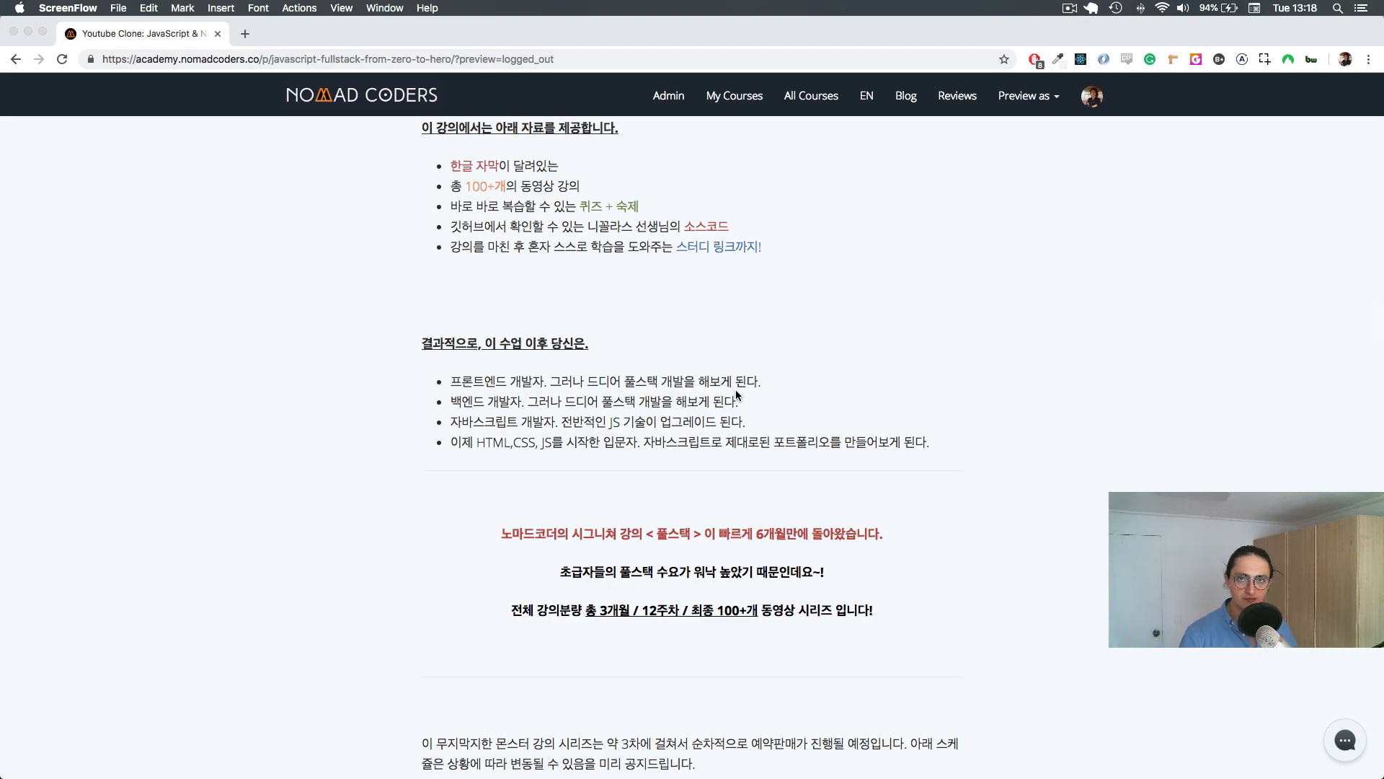
scroll(down, 3)
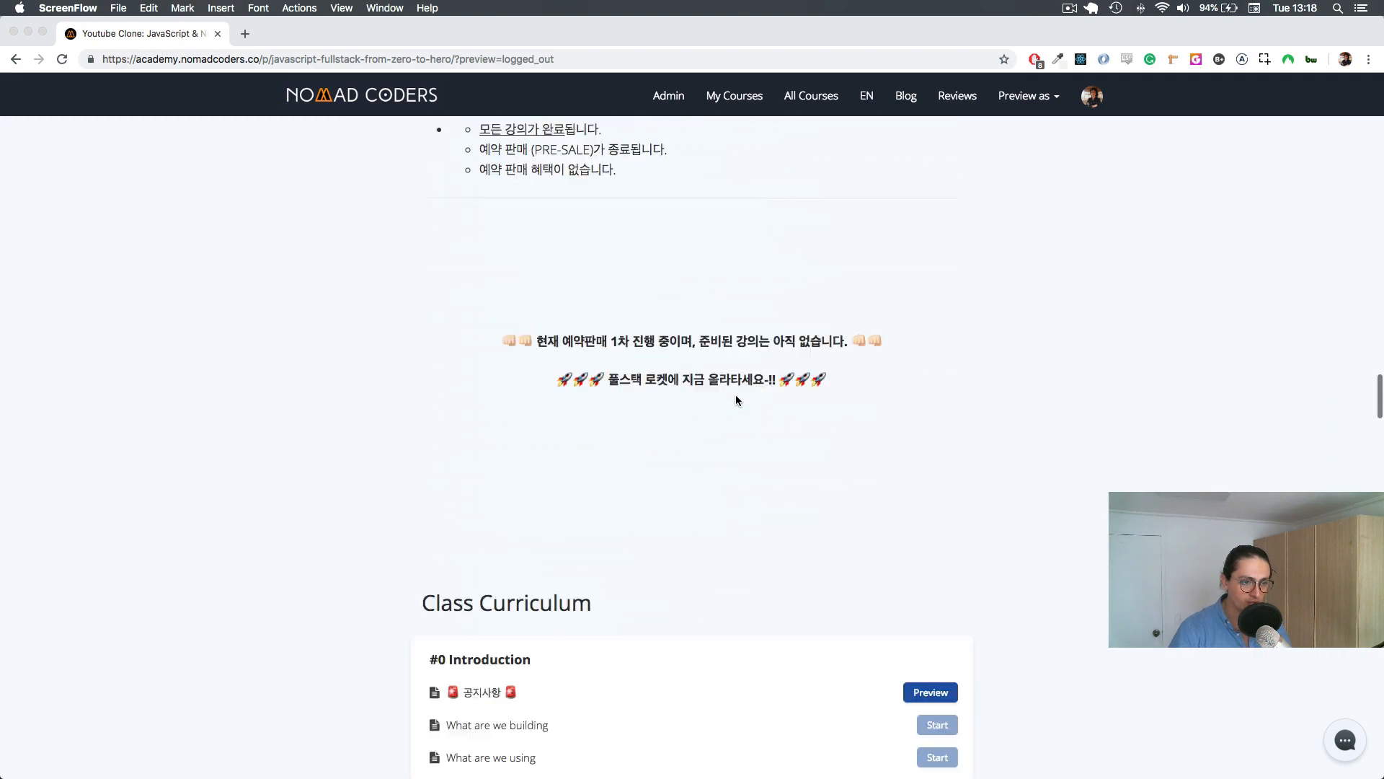
scroll(down, 3)
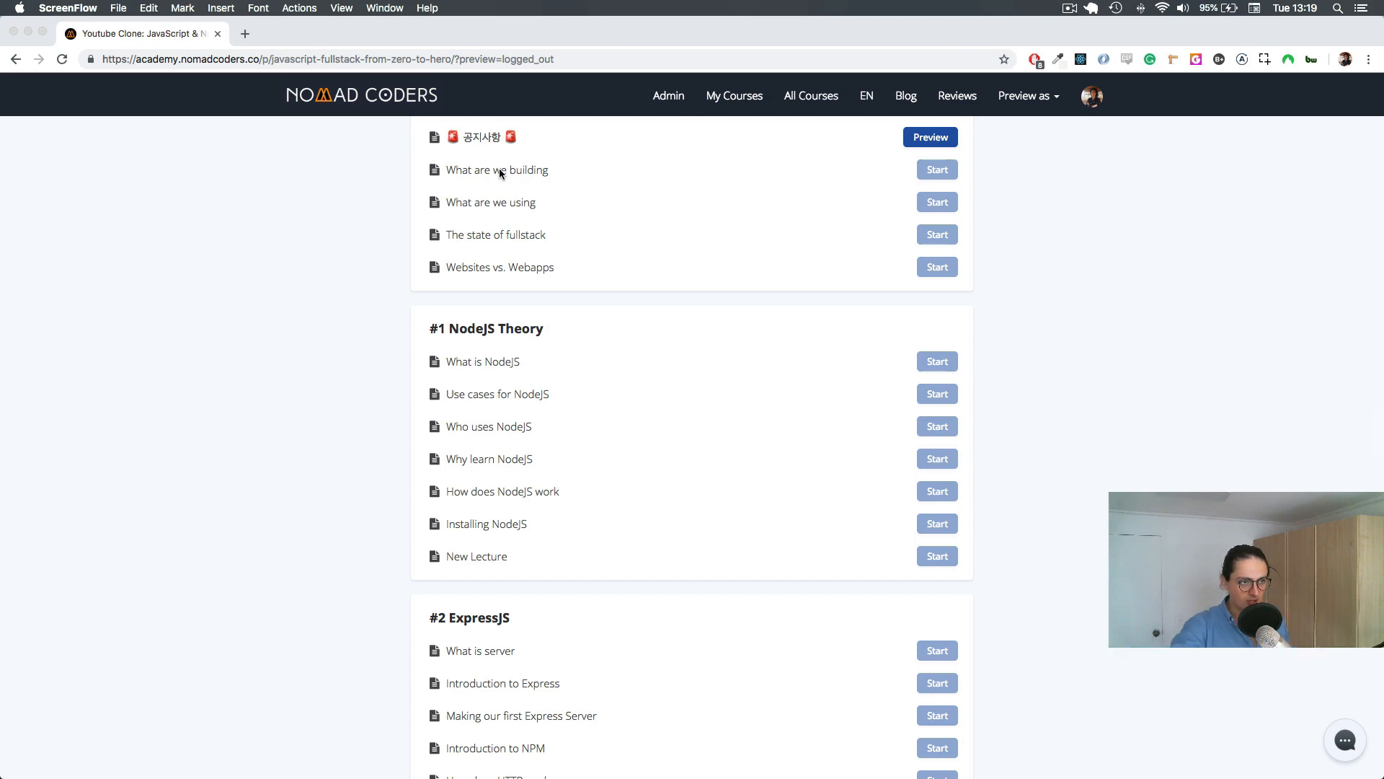
mouse_move(371, 185)
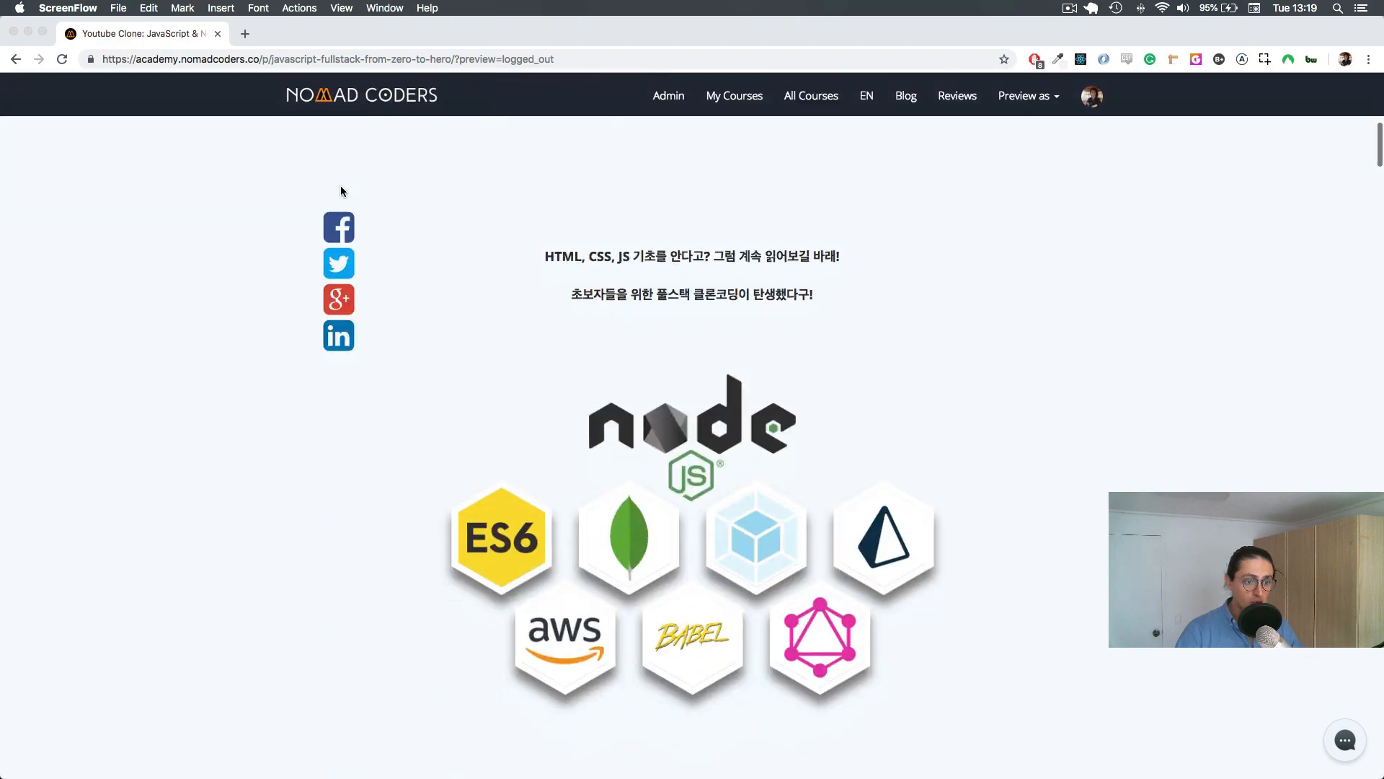
scroll(down, 3)
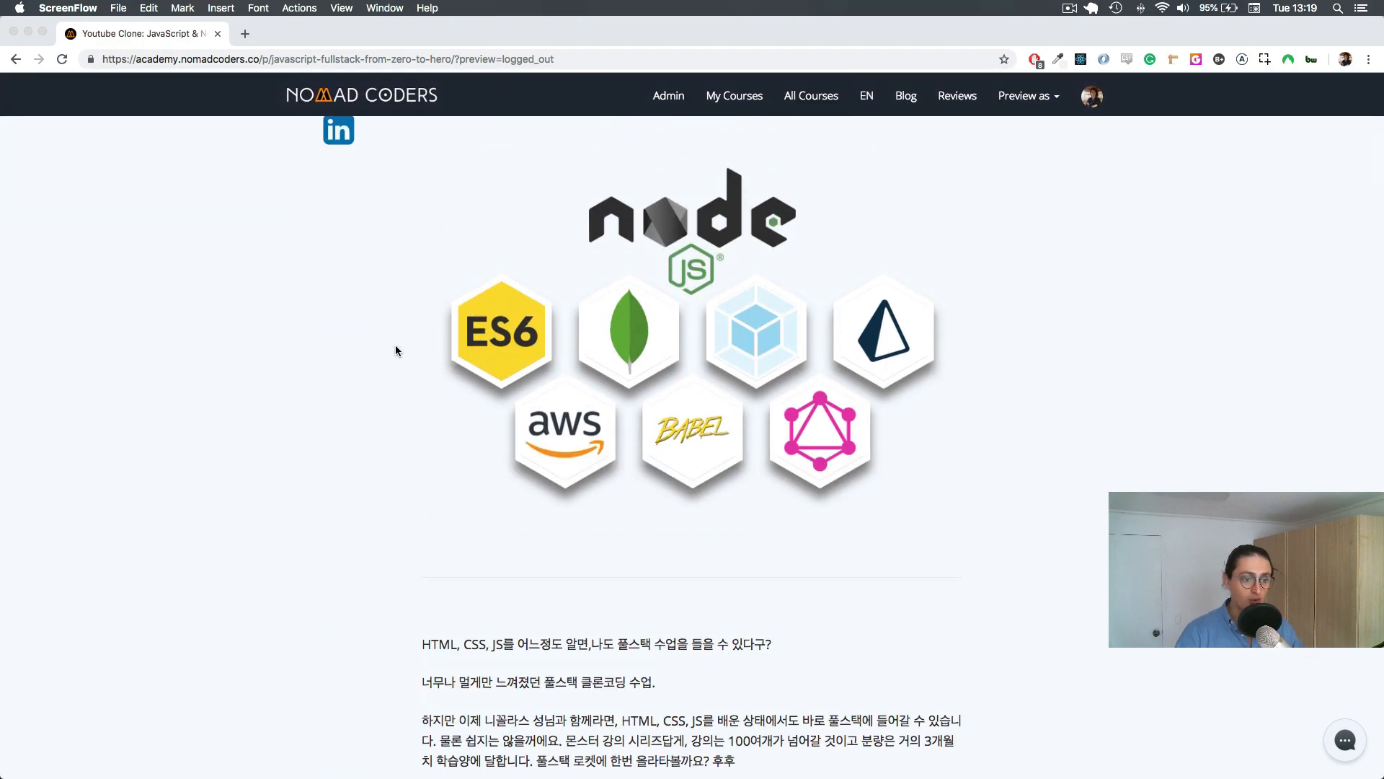
mouse_move(860, 370)
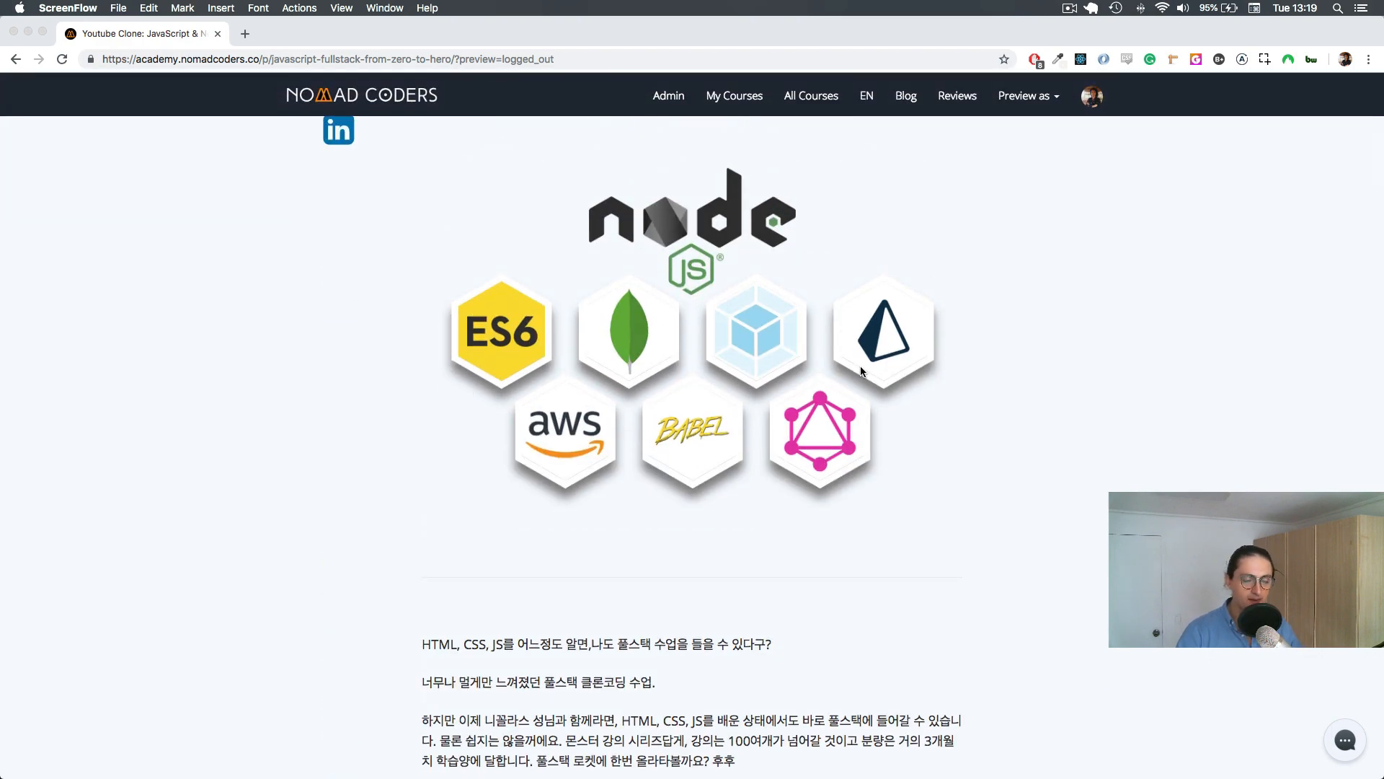
mouse_move(894, 392)
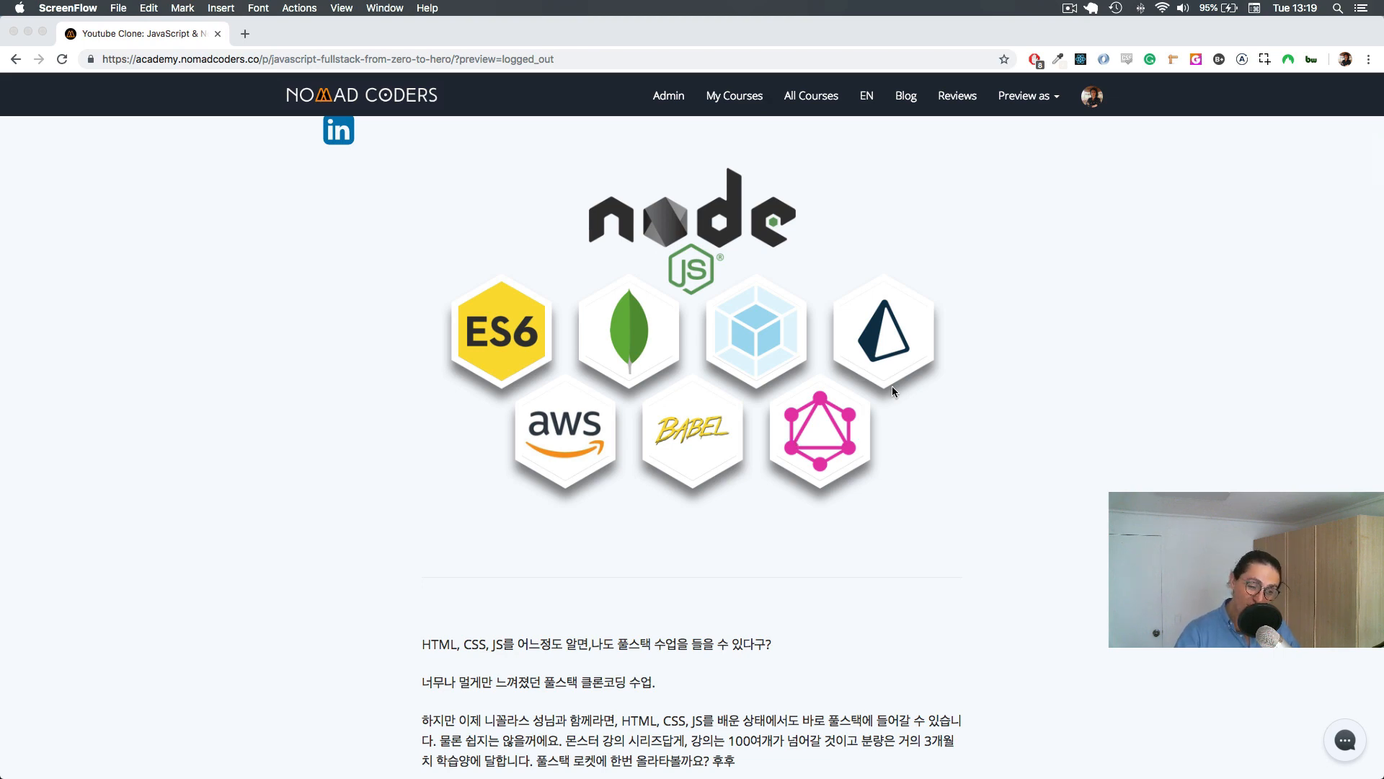
scroll(down, 3)
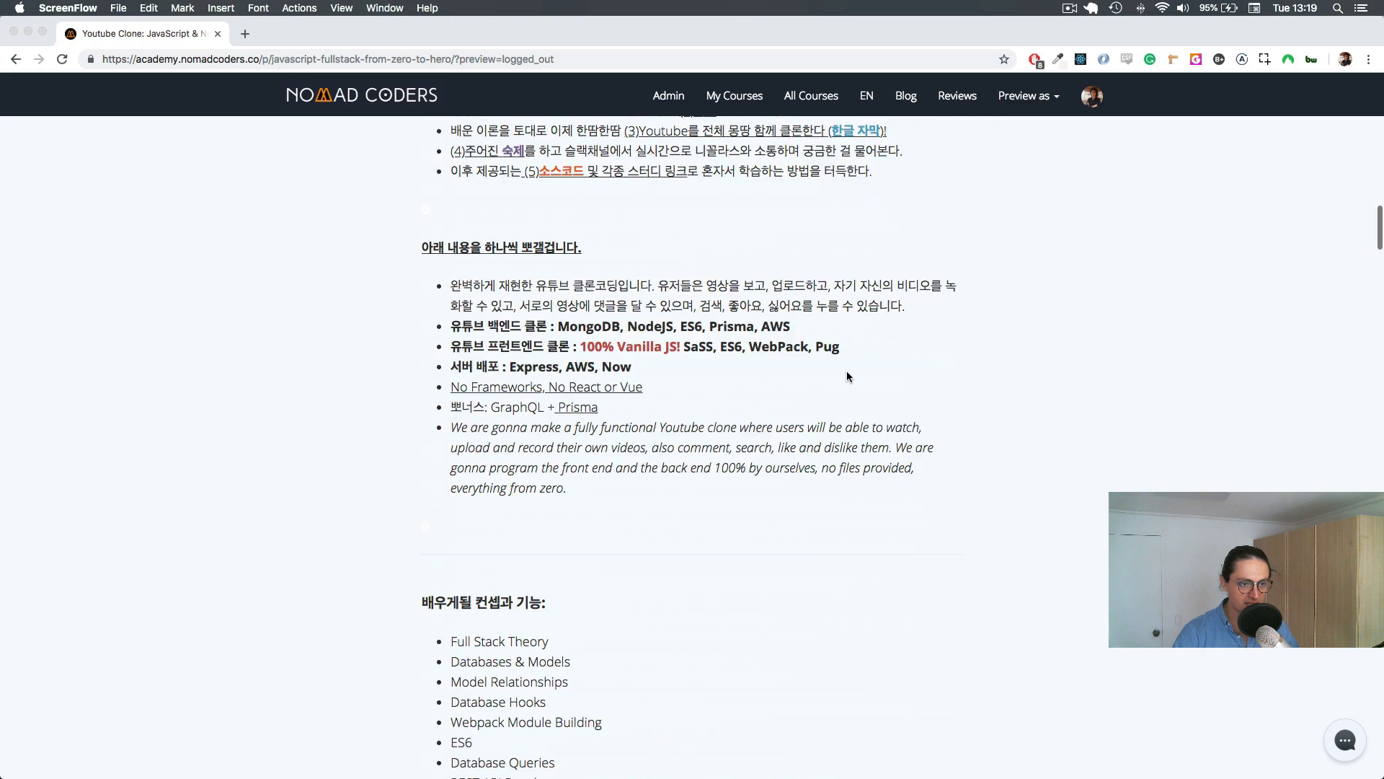
scroll(down, 3)
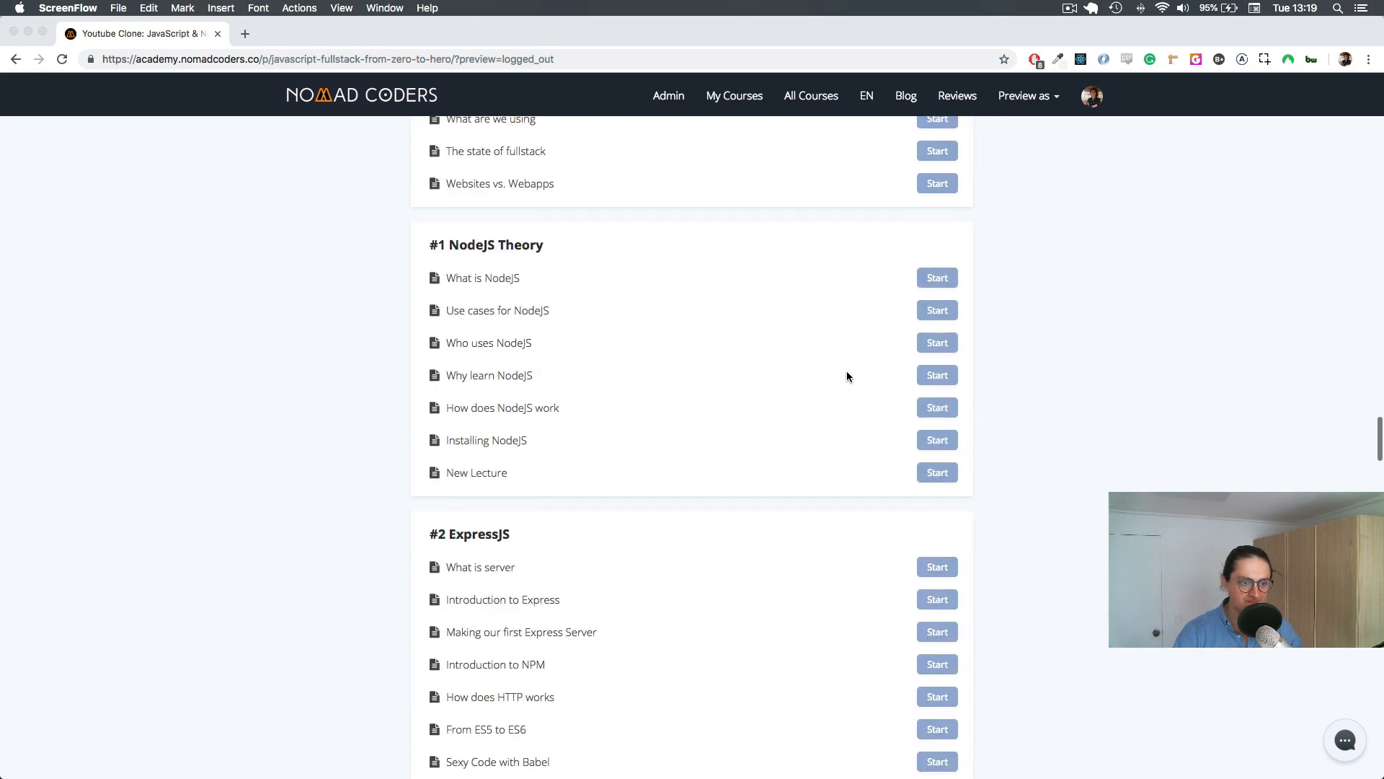
scroll(down, 3)
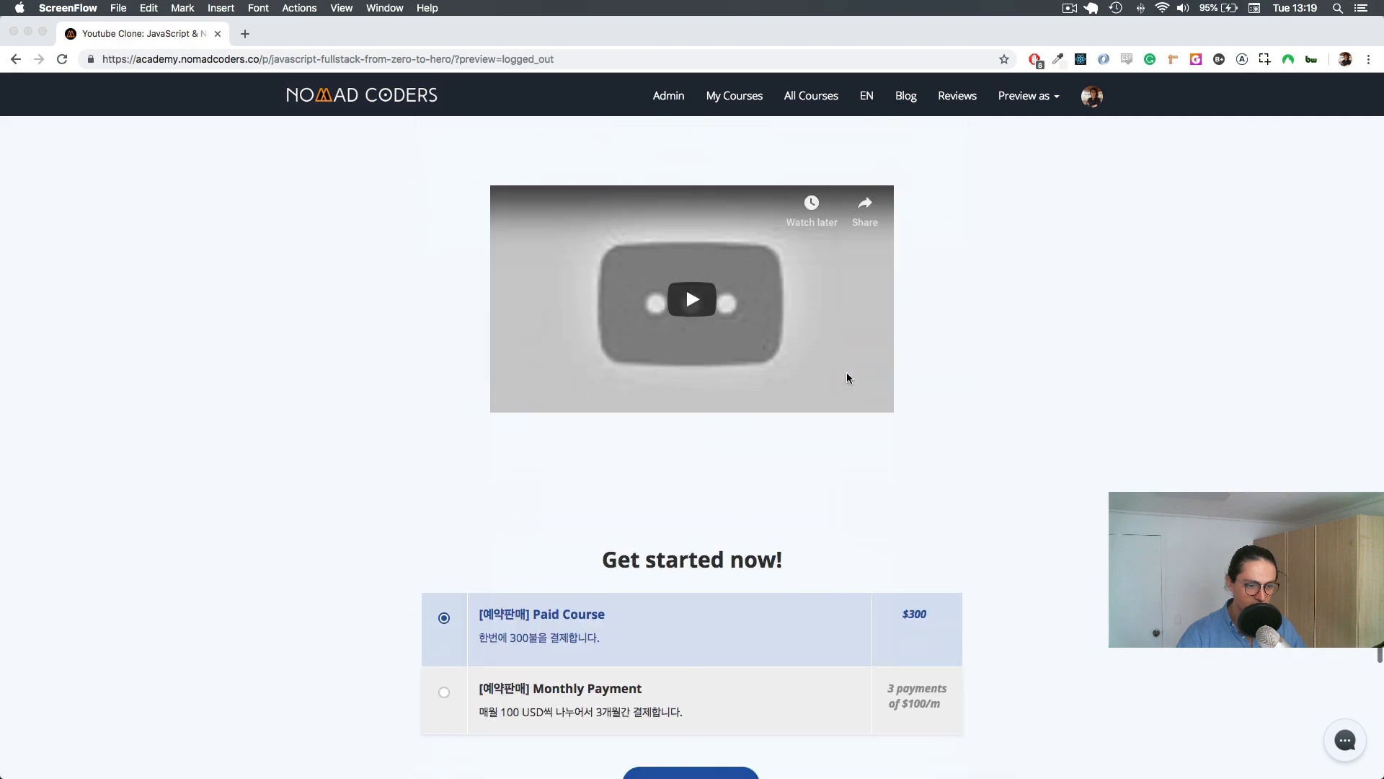
scroll(down, 3)
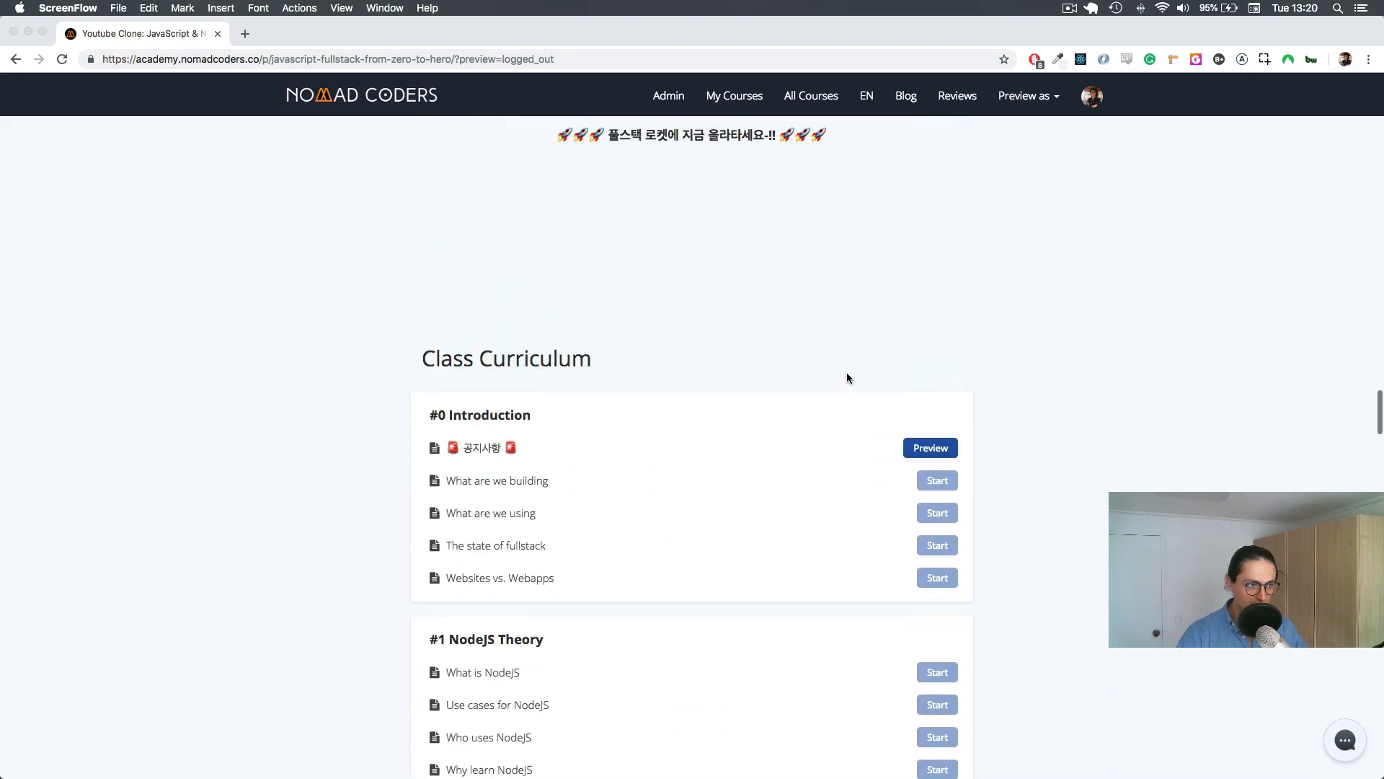
scroll(down, 3)
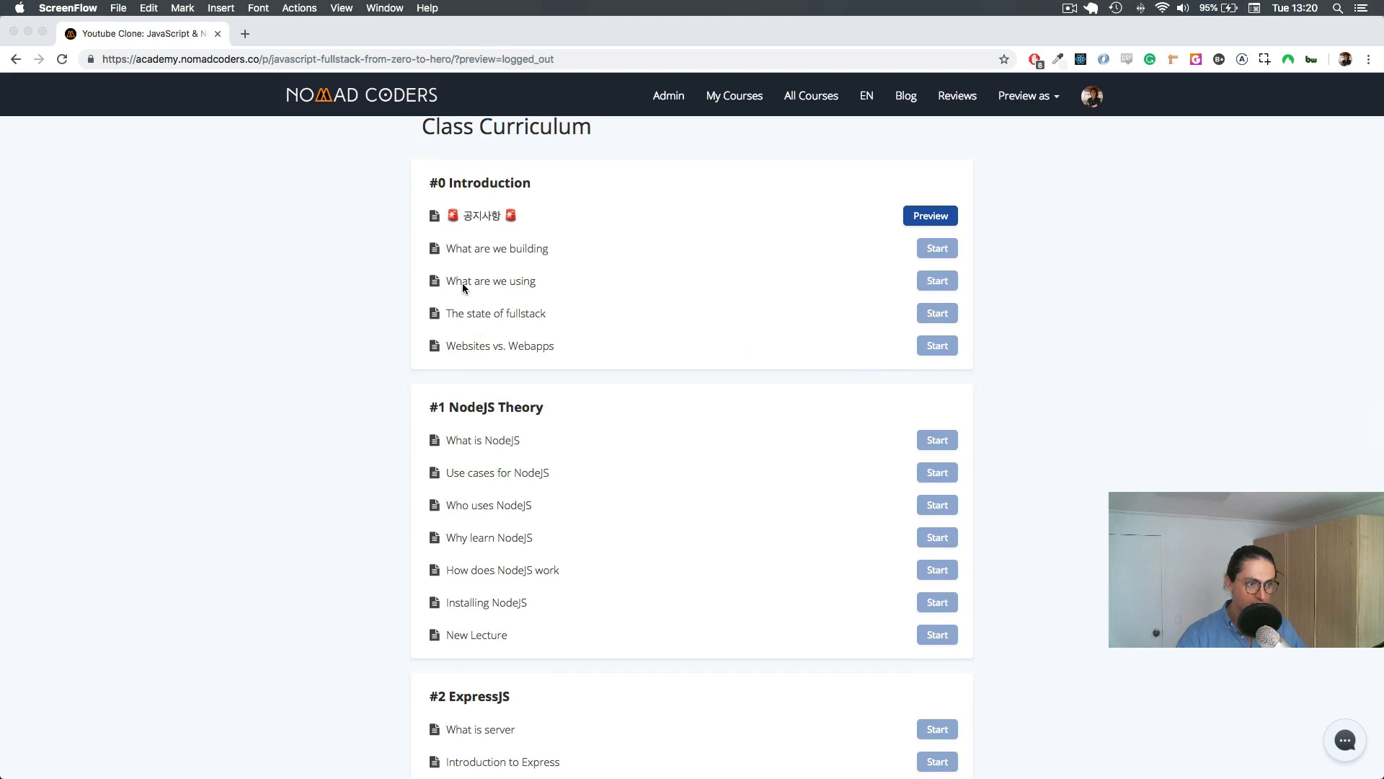